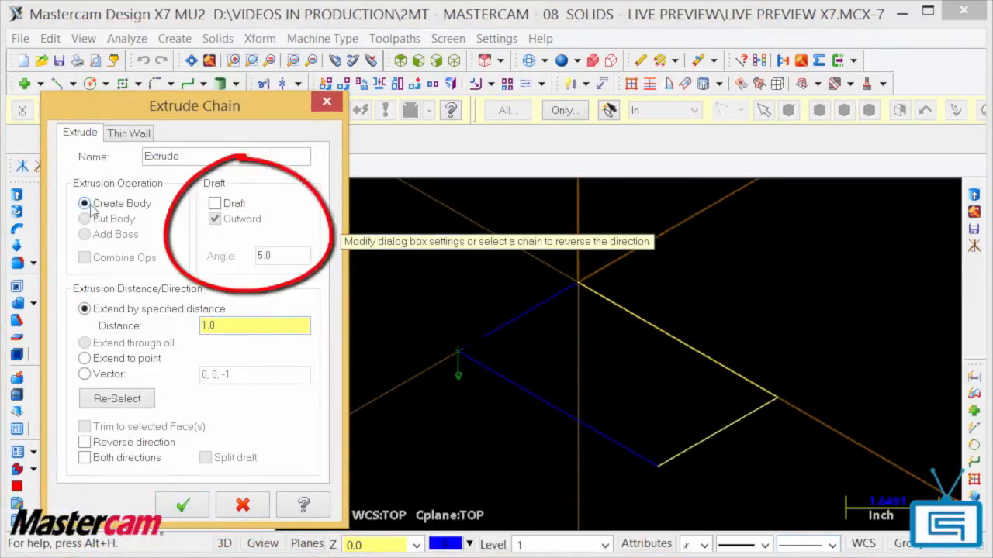
Extrude the rectangle 3.5 inches with a 7° draft in reversed direction
{"action": "left_click", "coordinate": [215, 202]}
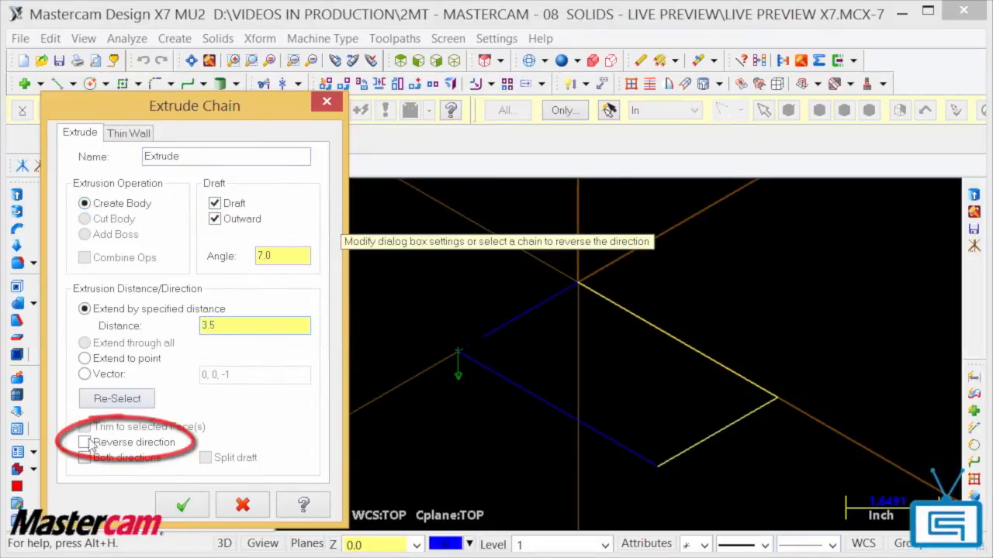
{"action": "left_click", "coordinate": [84, 442]}
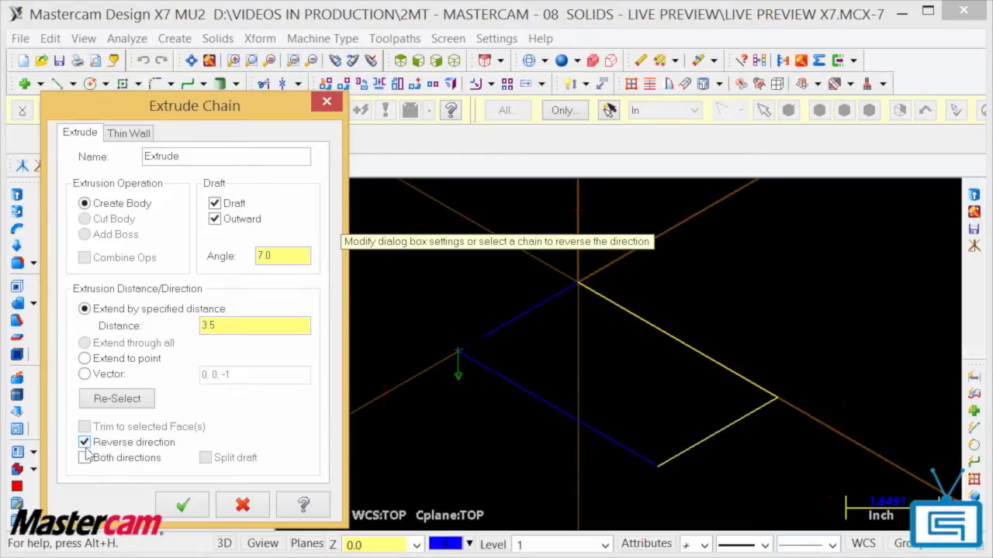
{"action": "left_click", "coordinate": [183, 505]}
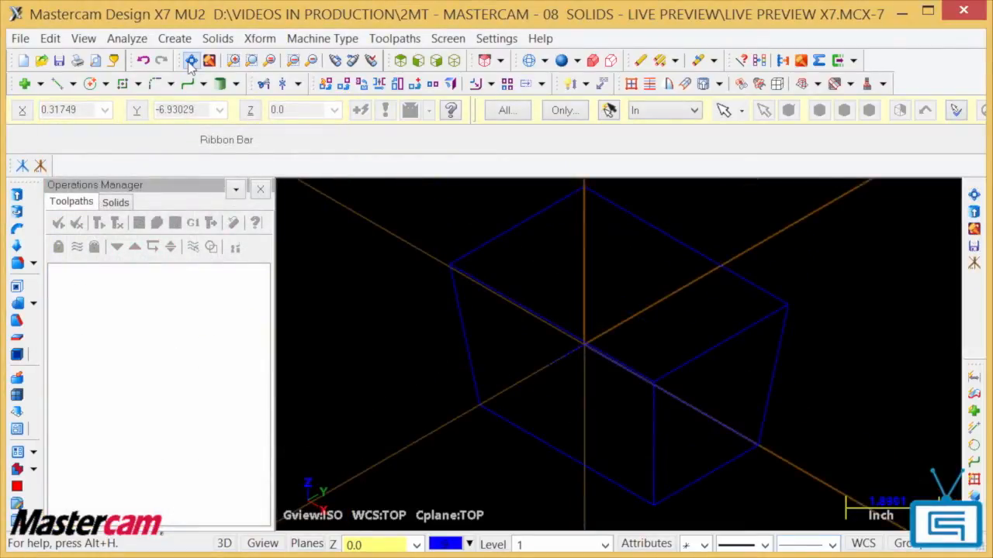
Reopen the block's extrude parameters and change the distance to 30
{"action": "left_click", "coordinate": [115, 202]}
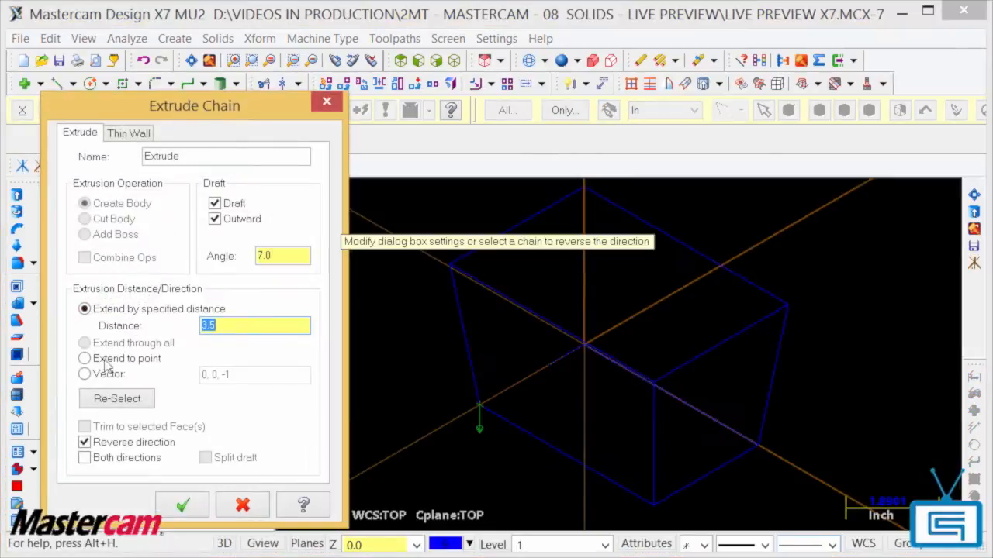
{"action": "type", "text": "30"}
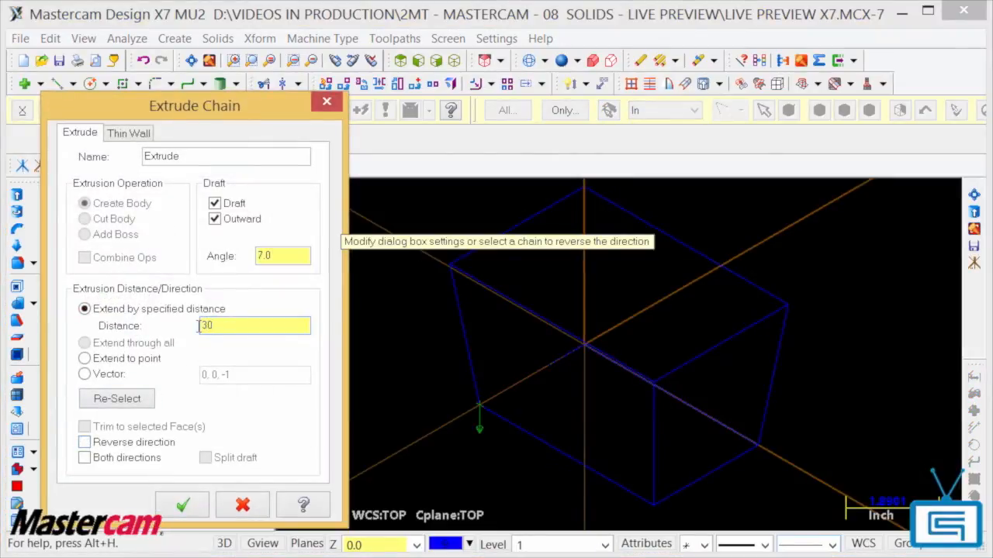
{"action": "left_click", "coordinate": [181, 505]}
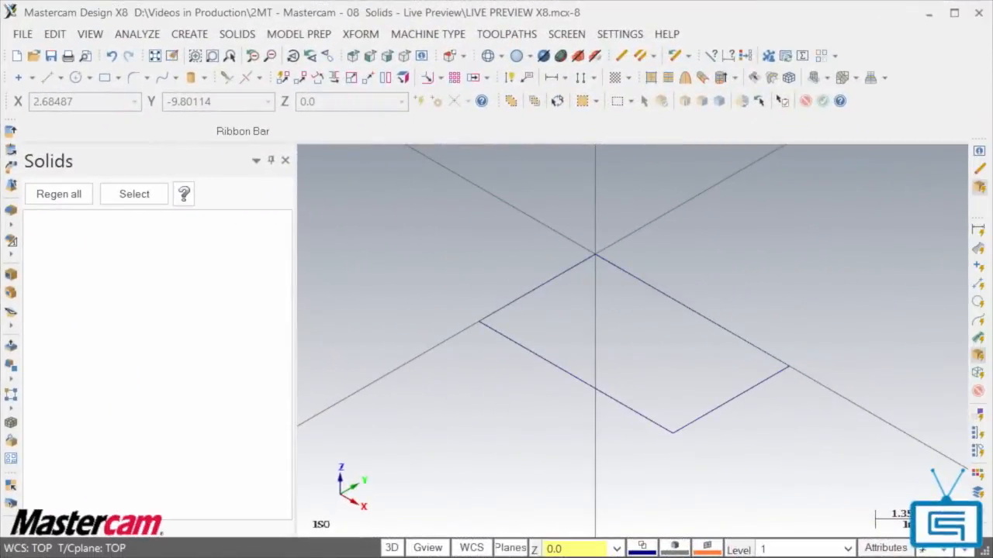
Start a solid extrude and chain the rectangle to preview a block
{"action": "left_click", "coordinate": [237, 34]}
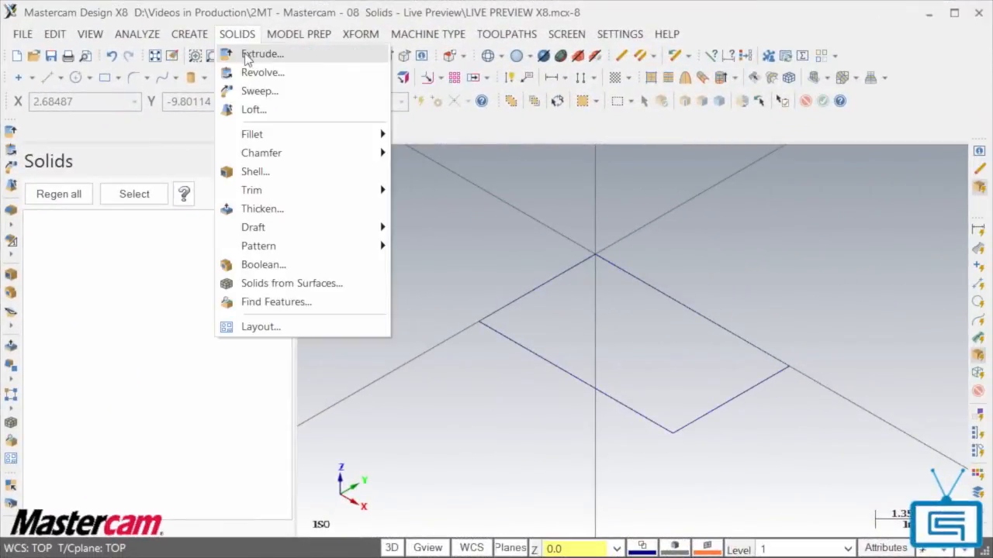
{"action": "left_click", "coordinate": [263, 54]}
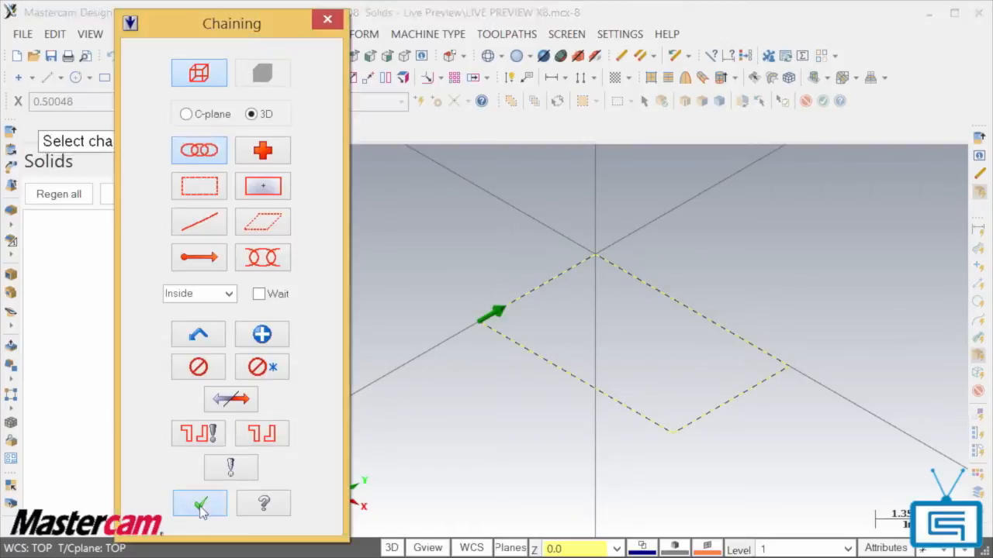
{"action": "left_click", "coordinate": [199, 503]}
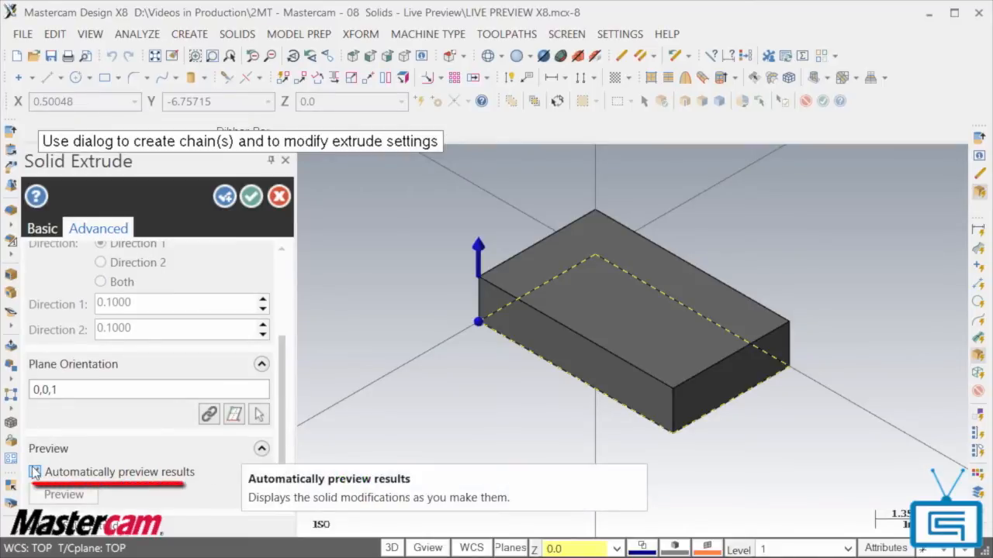
Enable Automatically preview results on the Solid Extrude panel
{"action": "left_click", "coordinate": [35, 471]}
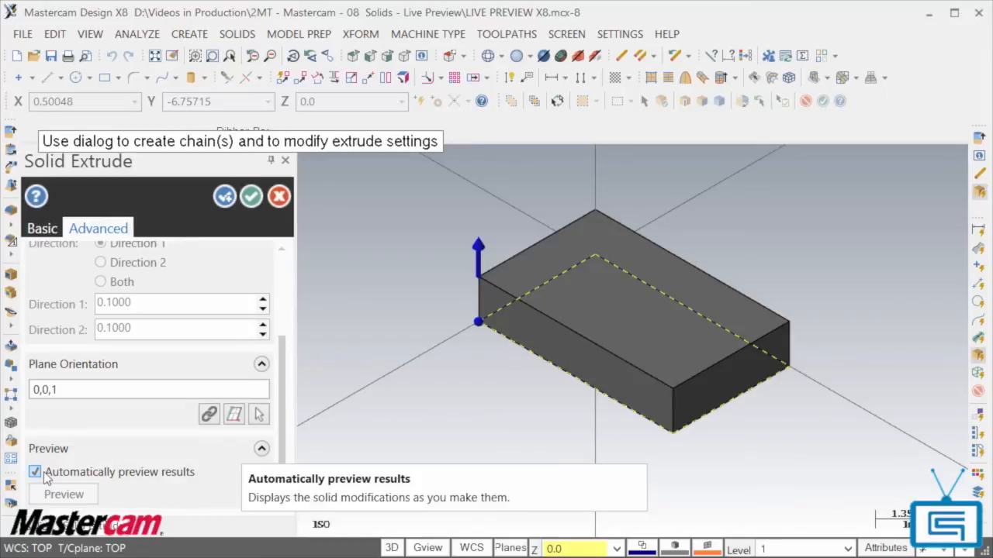
{"action": "left_click", "coordinate": [42, 228]}
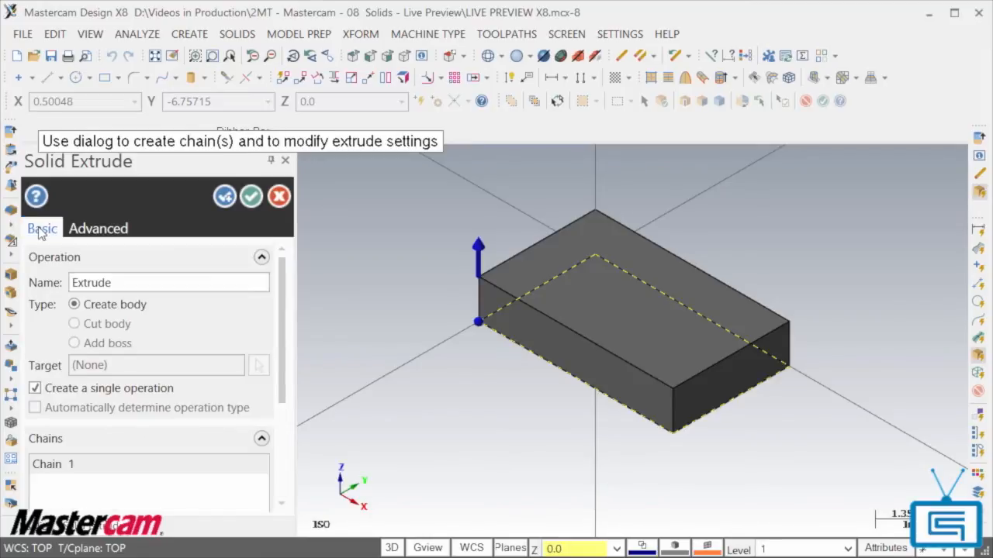
{"action": "scroll", "scroll_direction": "down", "scroll_amount": 3}
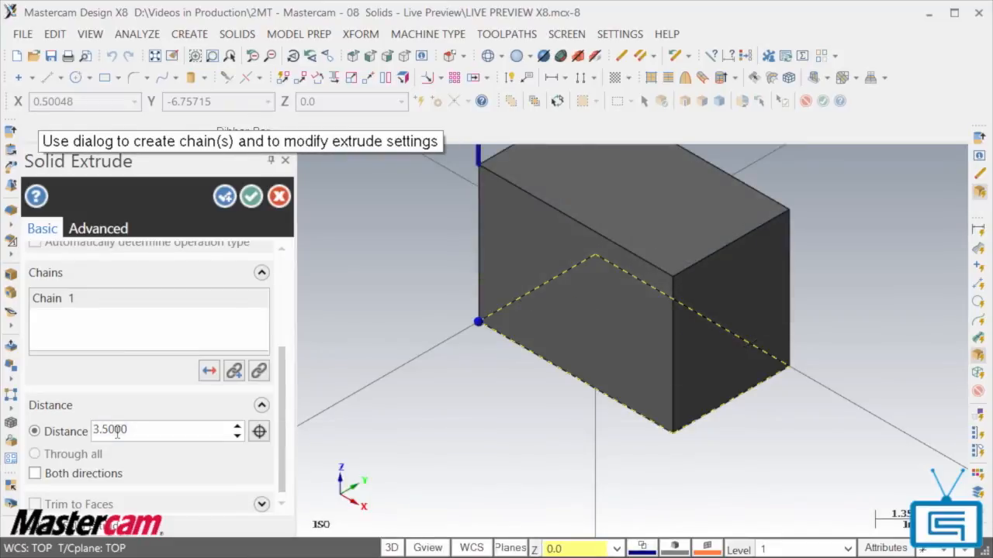
Flip the extrusion downward and add a reversed 7° outward-flaring draft
{"action": "left_click", "coordinate": [209, 371]}
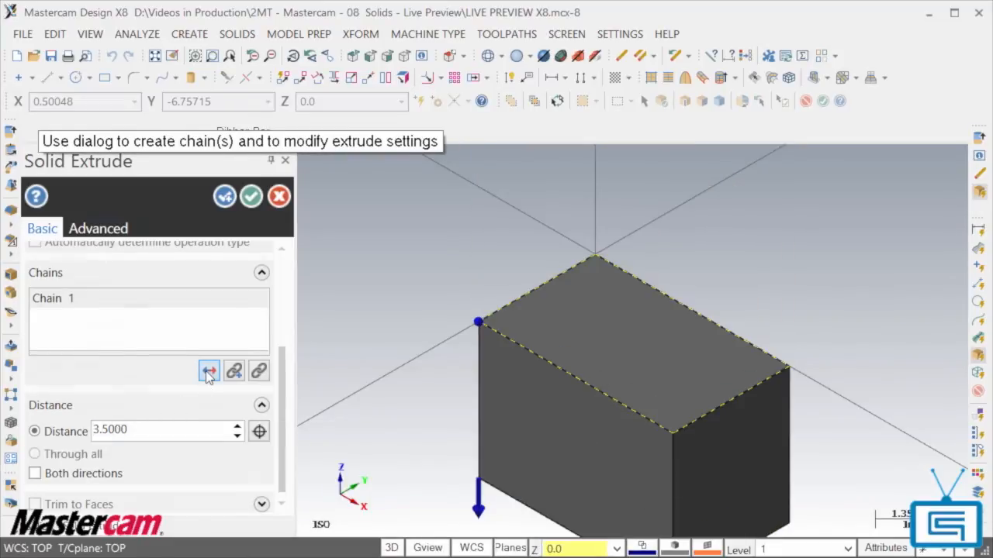
{"action": "left_click", "coordinate": [98, 228]}
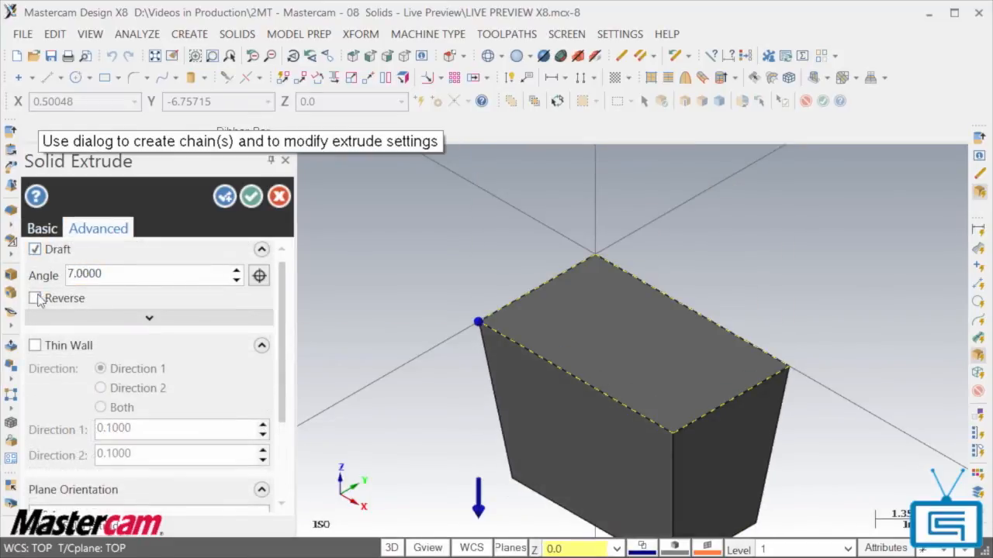
{"action": "left_click", "coordinate": [35, 298]}
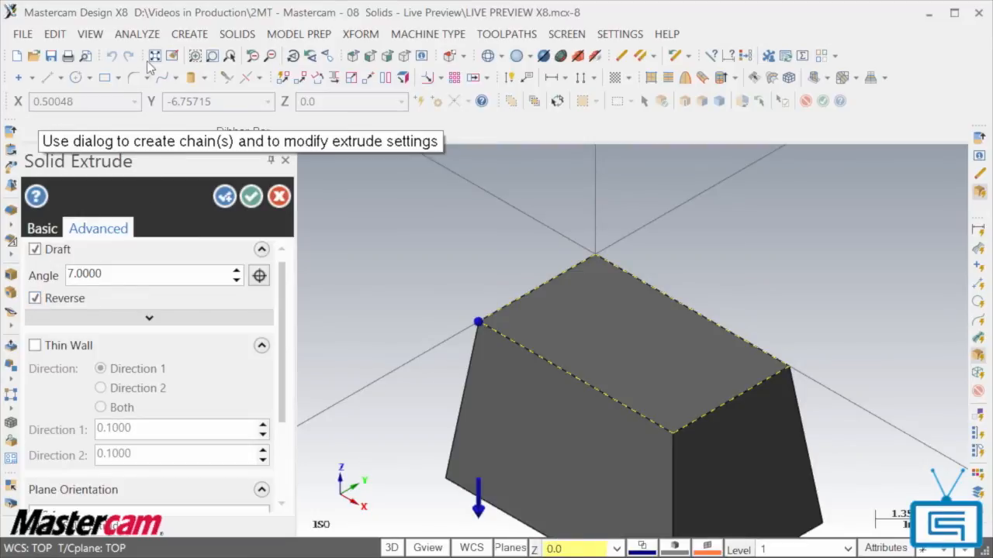